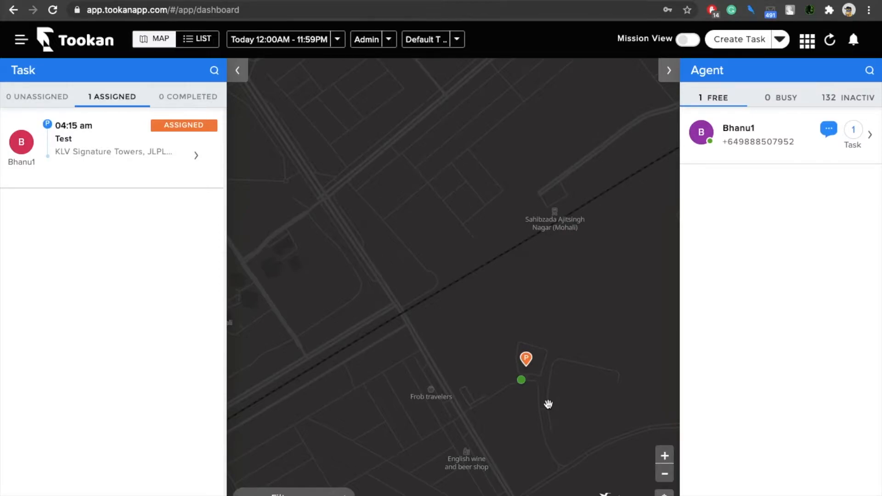
{"action": "mouse_move", "coordinate": [21, 44]}
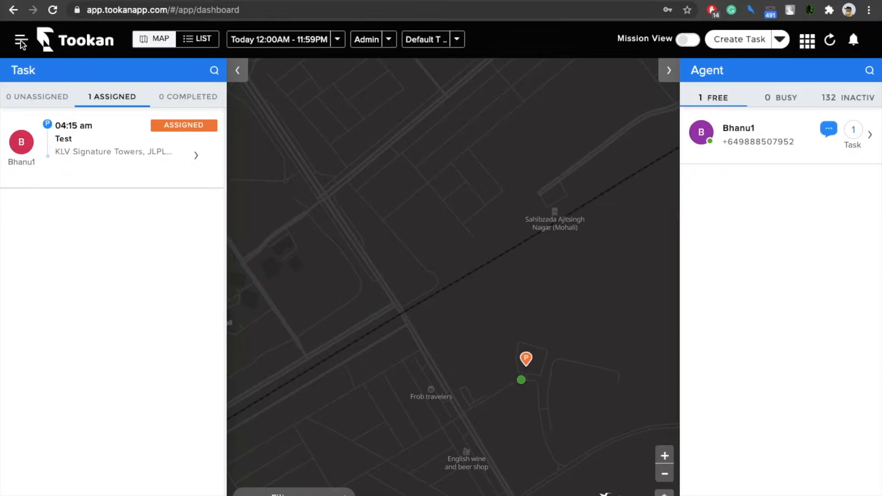
- Go from the dashboard to Settings via the main navigation menu
{"action": "left_click", "coordinate": [21, 40]}
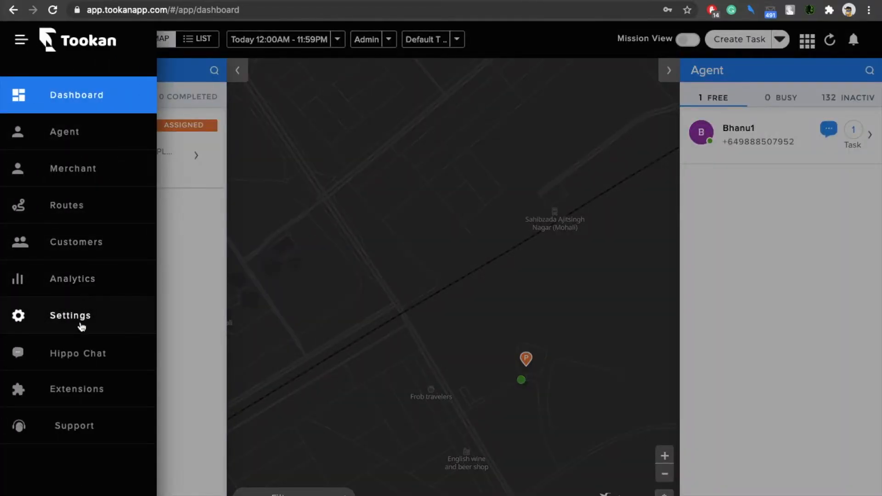
{"action": "left_click", "coordinate": [70, 316]}
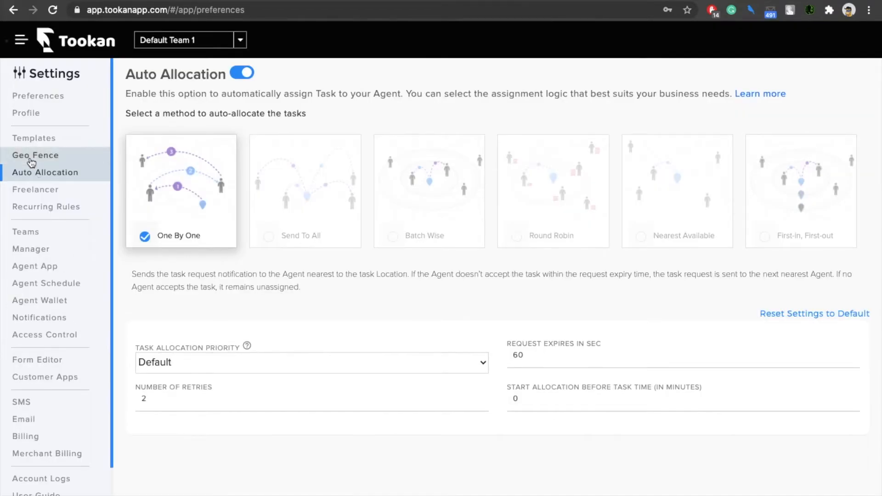
- Open the Home Services custom template for editing from the Templates list
{"action": "left_click", "coordinate": [34, 137]}
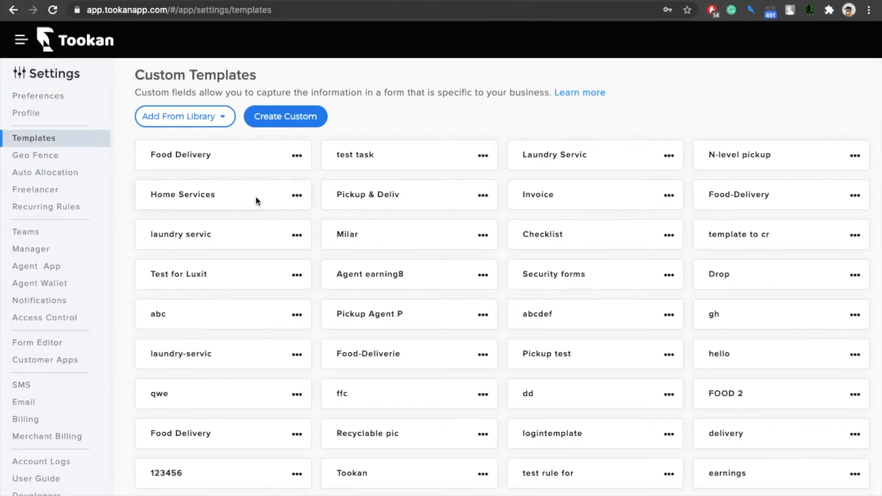
{"action": "left_click", "coordinate": [297, 195]}
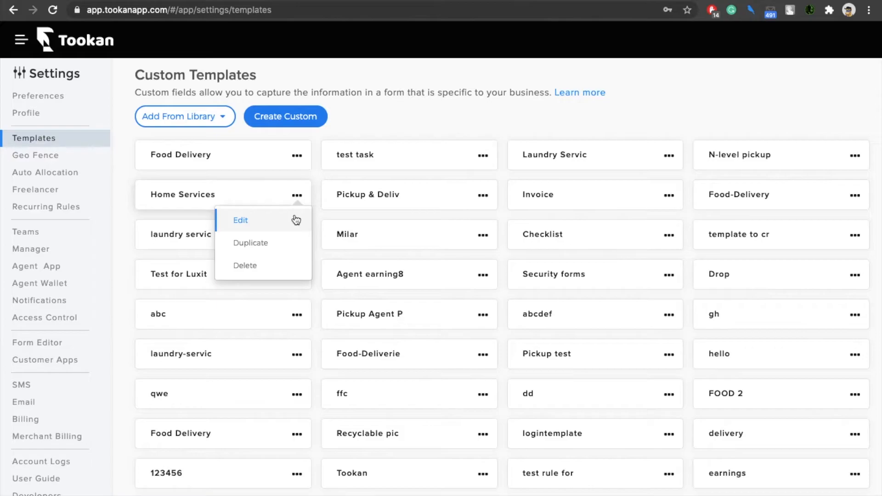
{"action": "left_click", "coordinate": [240, 219]}
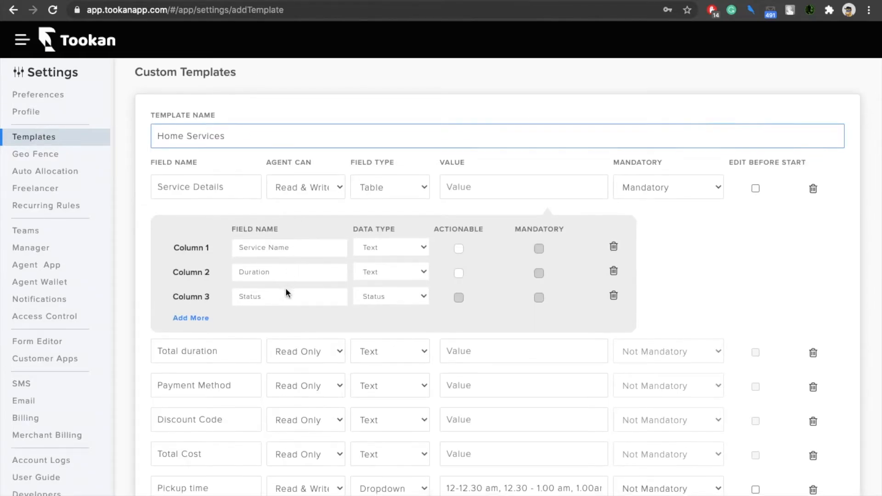
- Expand App Pop-up Notifications and show the Field 1 choices
{"action": "scroll", "scroll_direction": "down", "scroll_amount": 3}
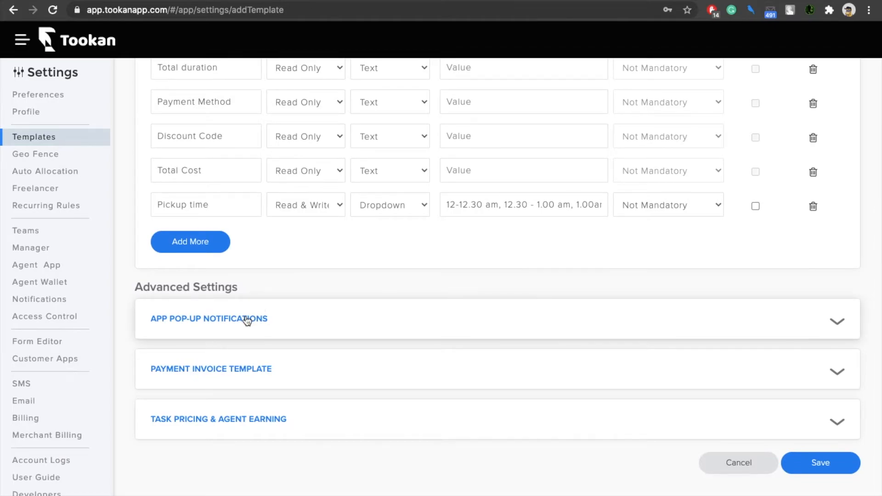
{"action": "left_click", "coordinate": [208, 319]}
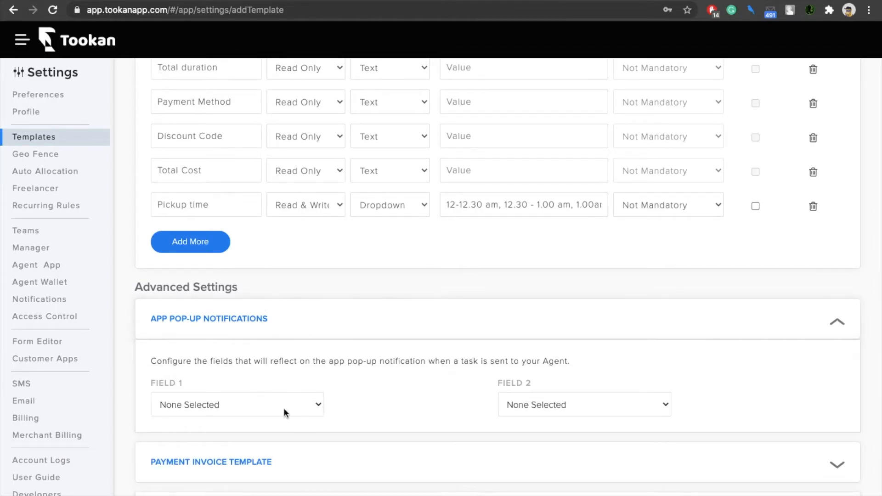
{"action": "left_click", "coordinate": [236, 404]}
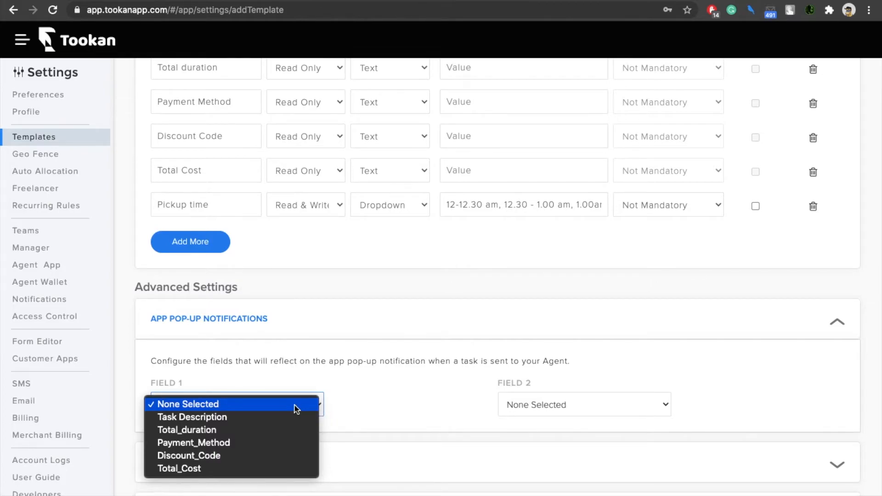
{"action": "mouse_move", "coordinate": [225, 417]}
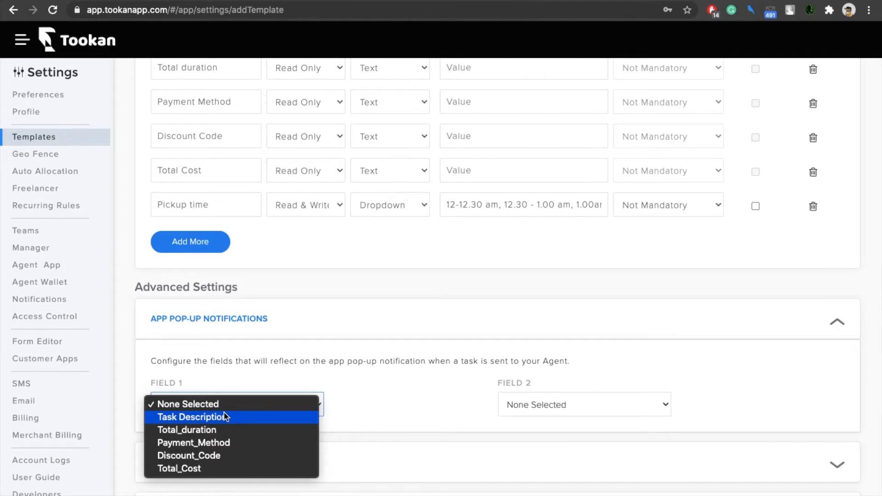
- Set Field 1 to Task Description and Field 2 to Total_duration
{"action": "left_click", "coordinate": [194, 417]}
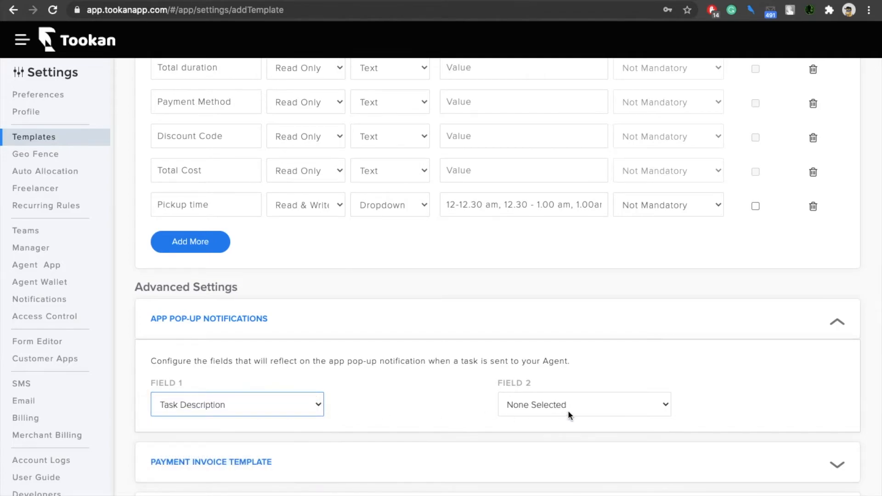
{"action": "left_click", "coordinate": [583, 404]}
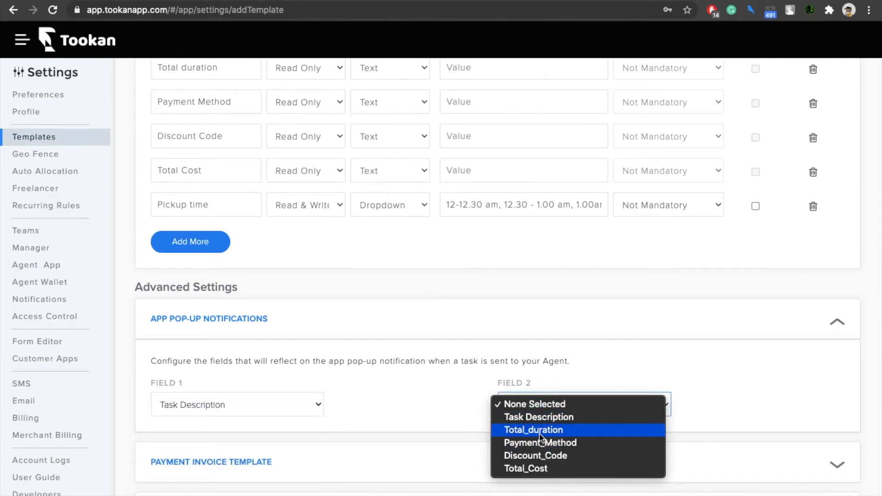
{"action": "left_click", "coordinate": [533, 430]}
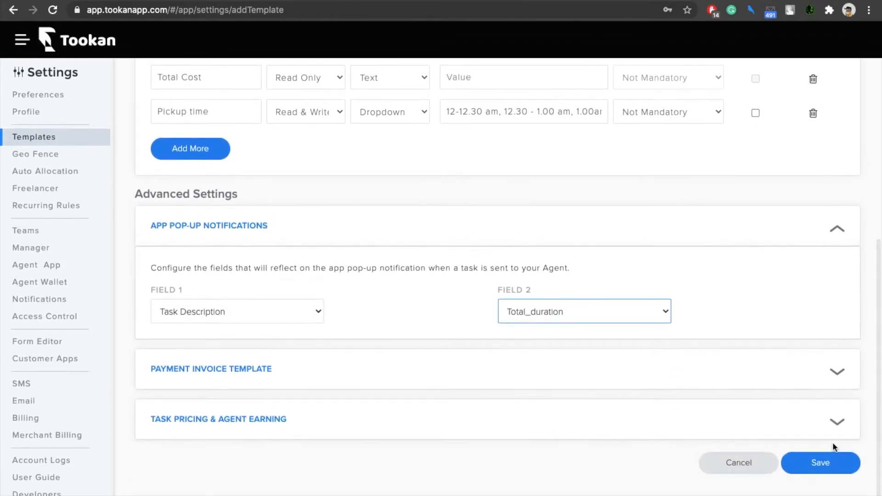